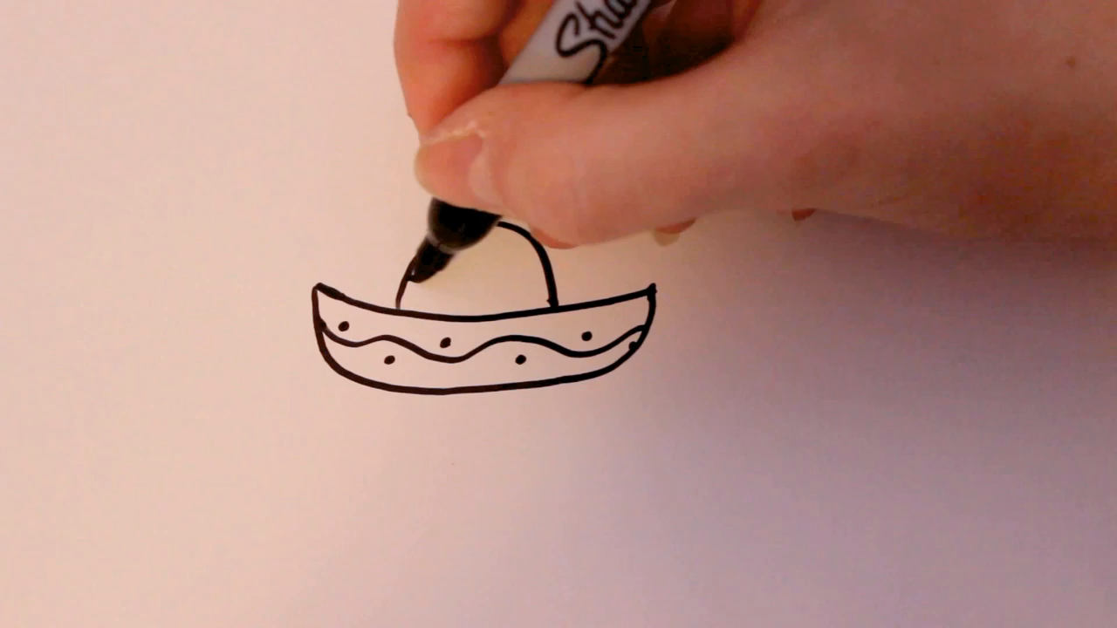
pyautogui.moveTo(436, 280); pyautogui.dragTo(471, 253)
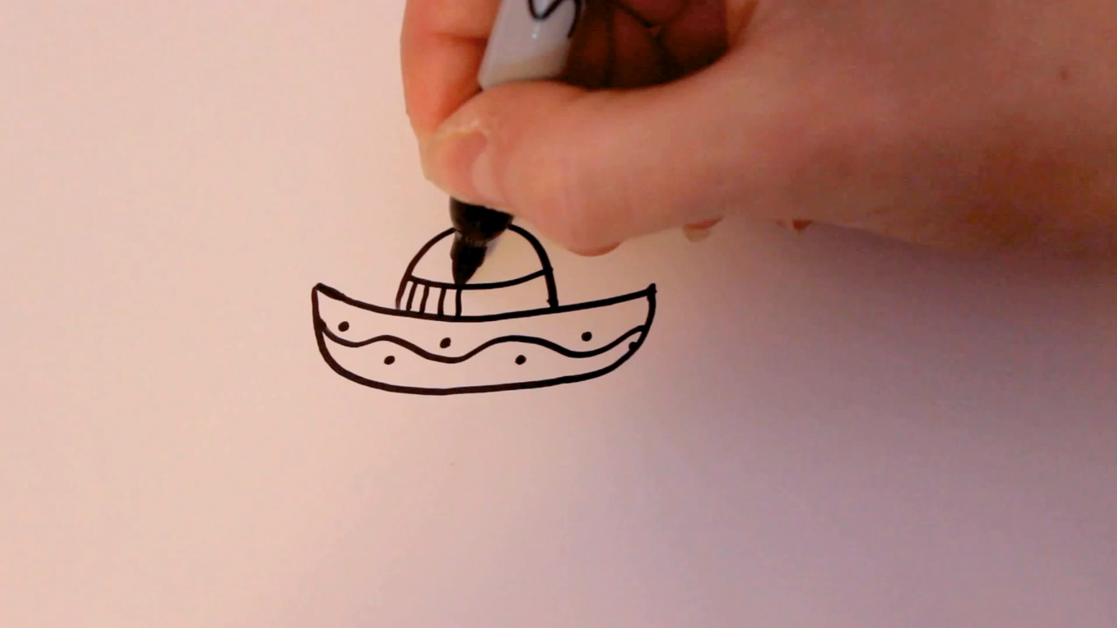